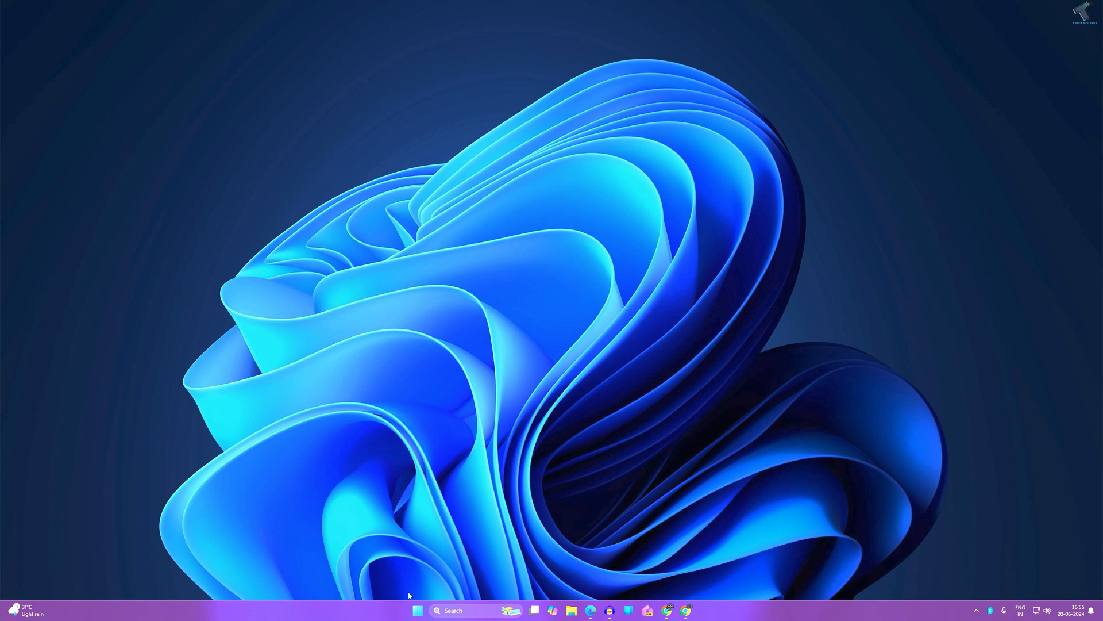
Launch Windows Settings from the Start button's quick link menu.
{"action": "right_click", "coordinate": [416, 609]}
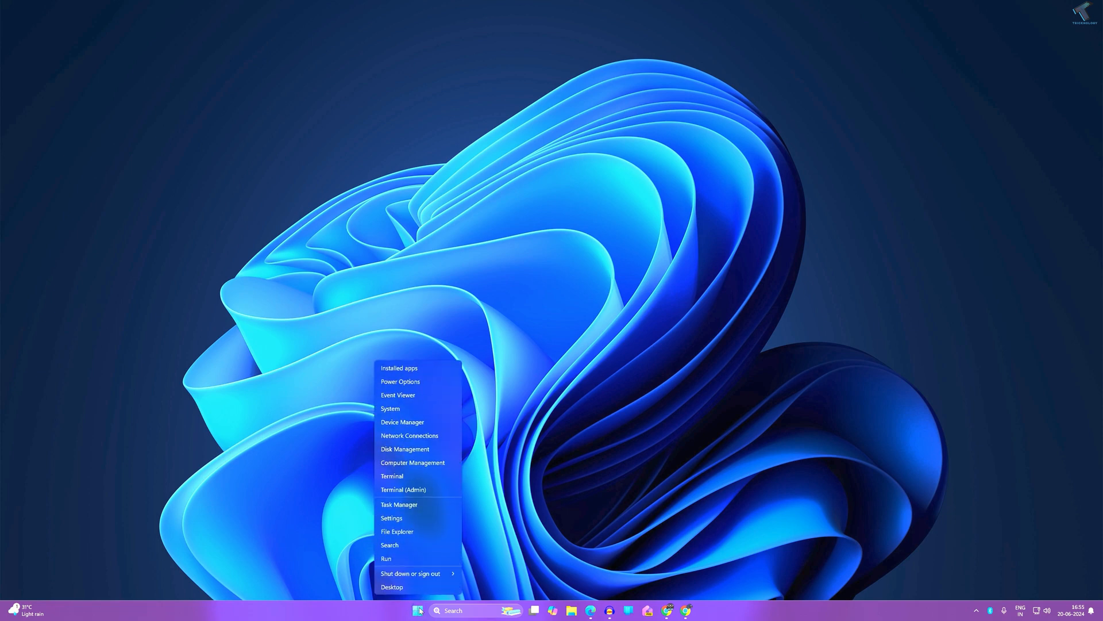
{"action": "left_click", "coordinate": [391, 519]}
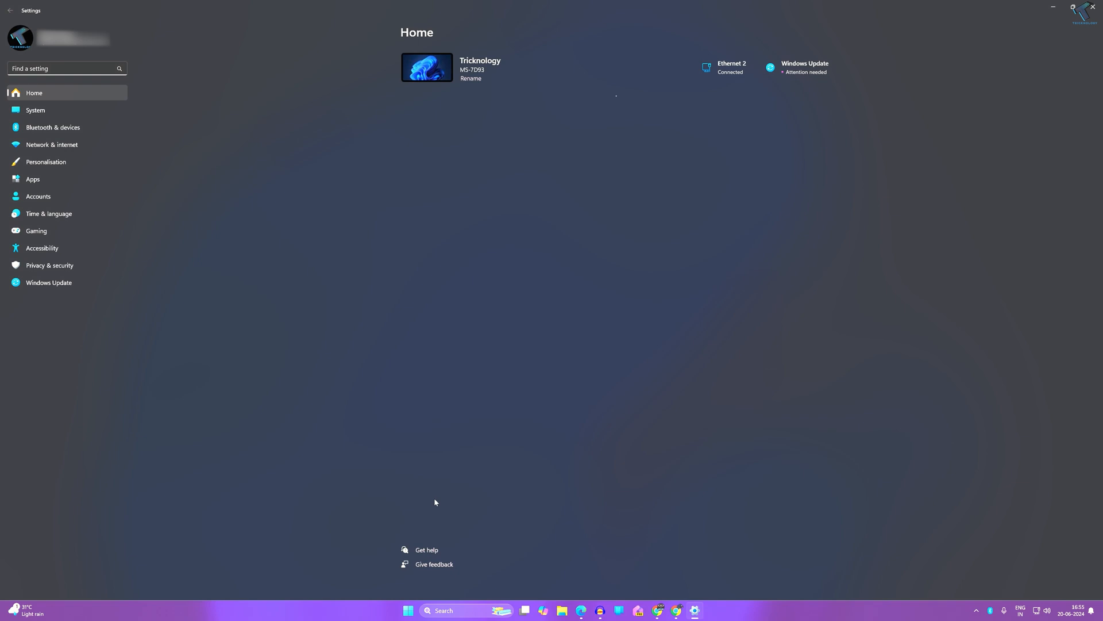
{"action": "mouse_move", "coordinate": [39, 198]}
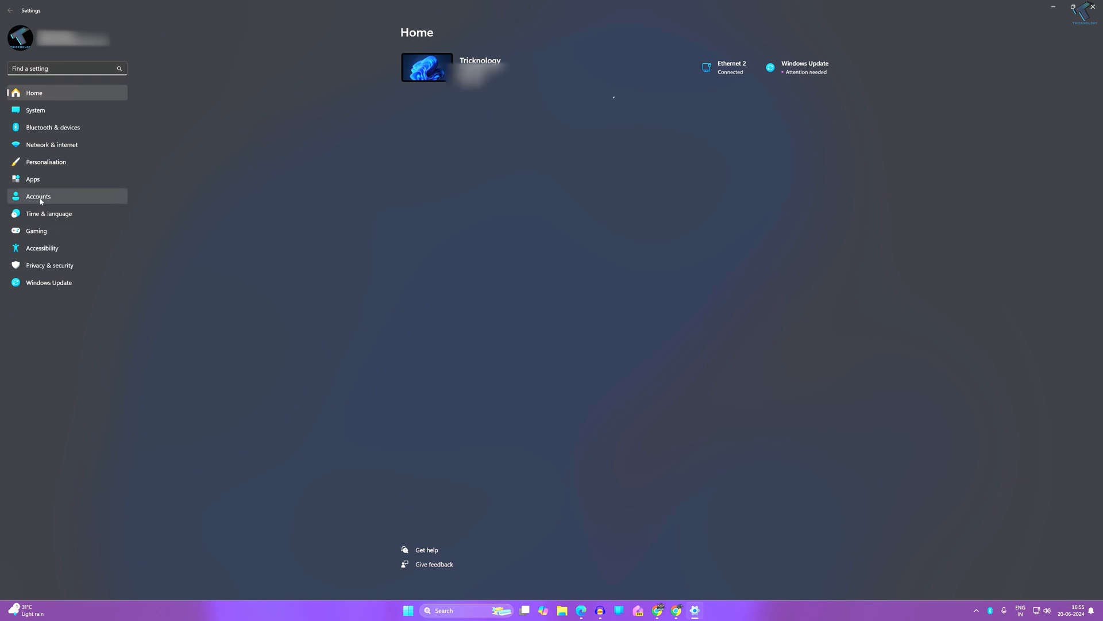
Go to the Accounts page of Windows Settings.
{"action": "left_click", "coordinate": [39, 196]}
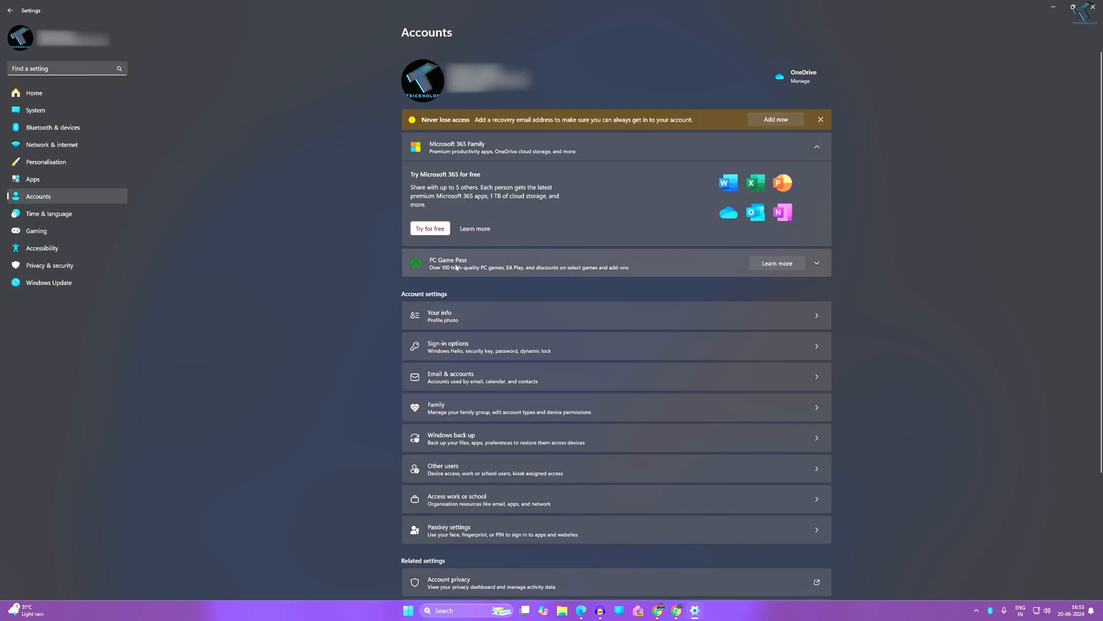
{"action": "mouse_move", "coordinate": [462, 324]}
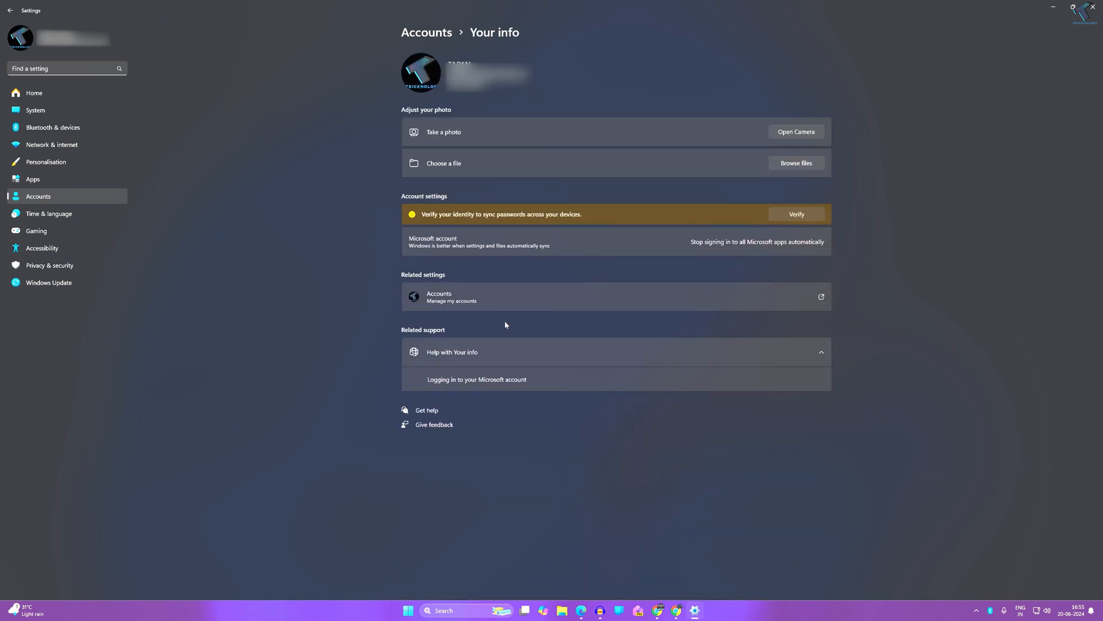
{"action": "mouse_move", "coordinate": [455, 309]}
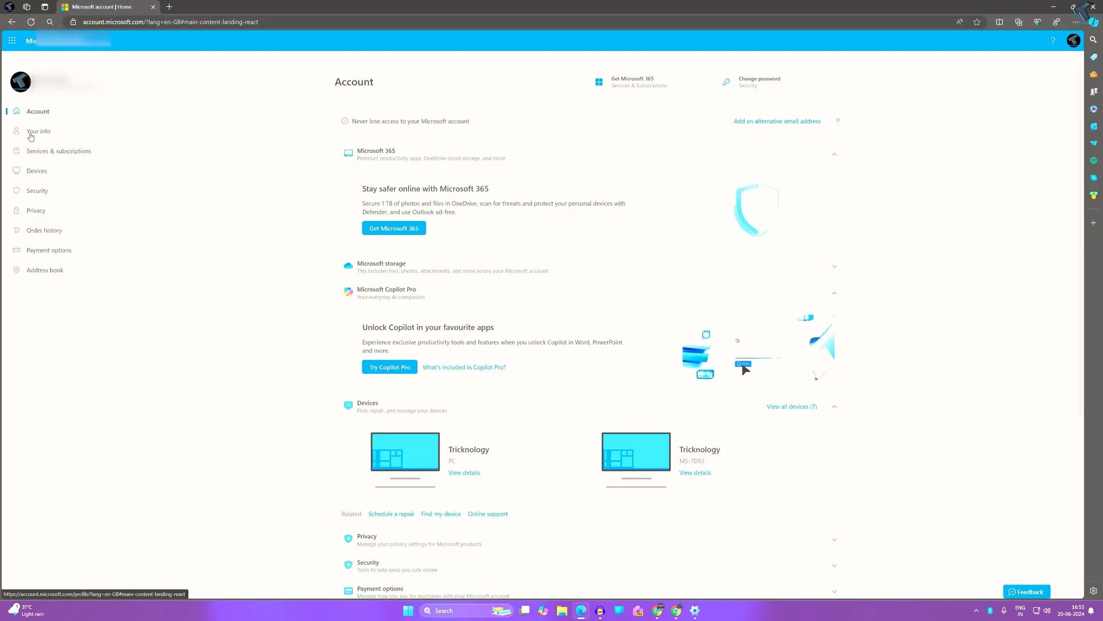
On account.microsoft.com Your info, start editing the account's full name.
{"action": "left_click", "coordinate": [38, 131]}
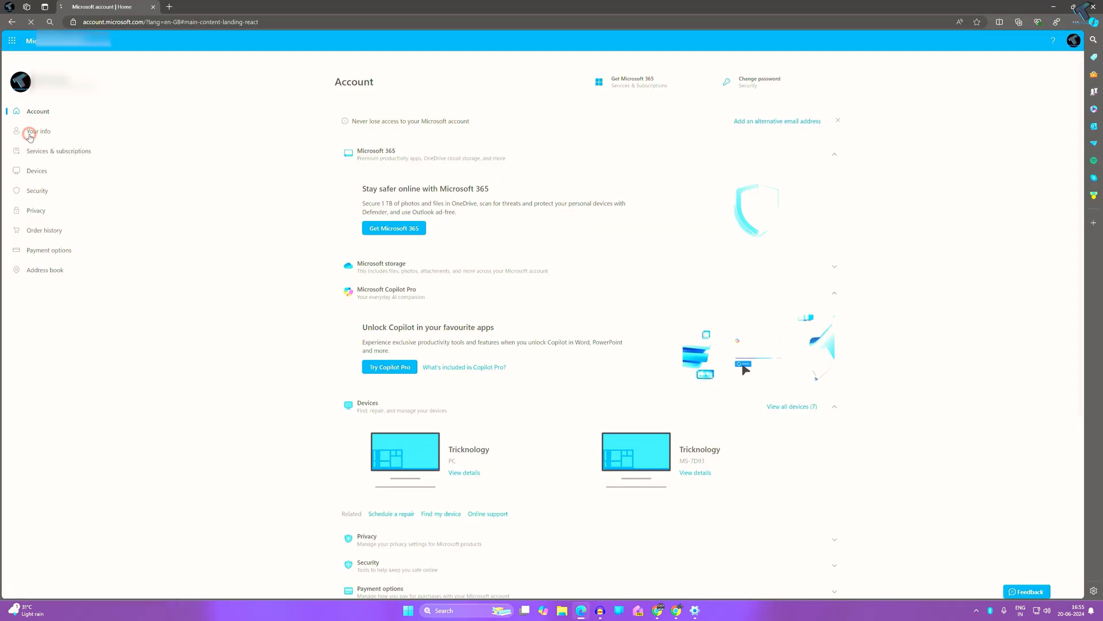
{"action": "left_click", "coordinate": [39, 131]}
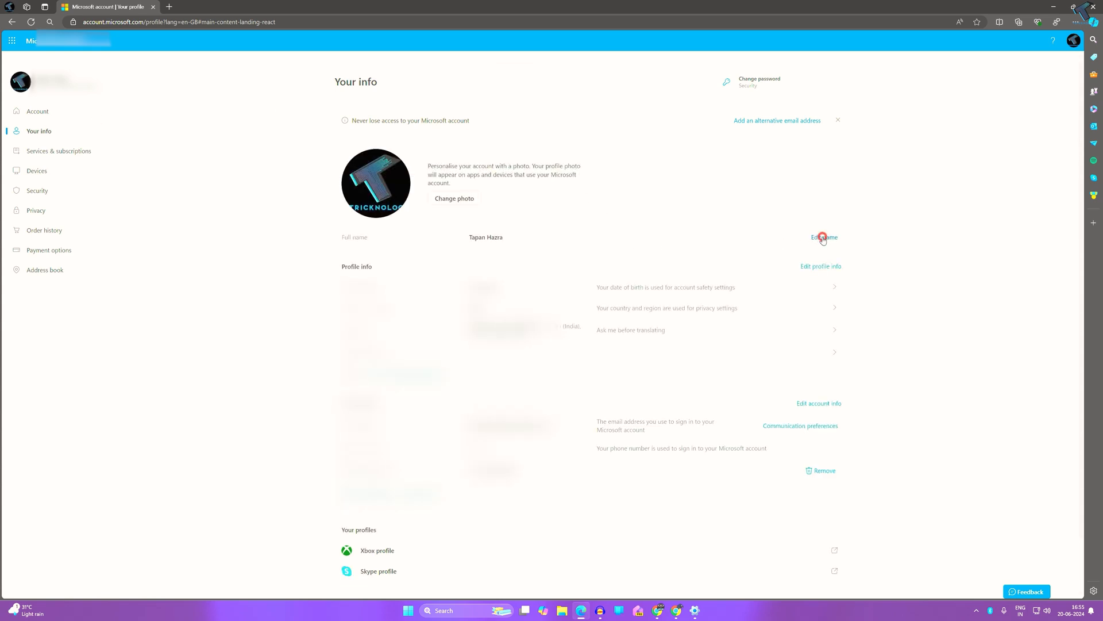
{"action": "left_click", "coordinate": [824, 237]}
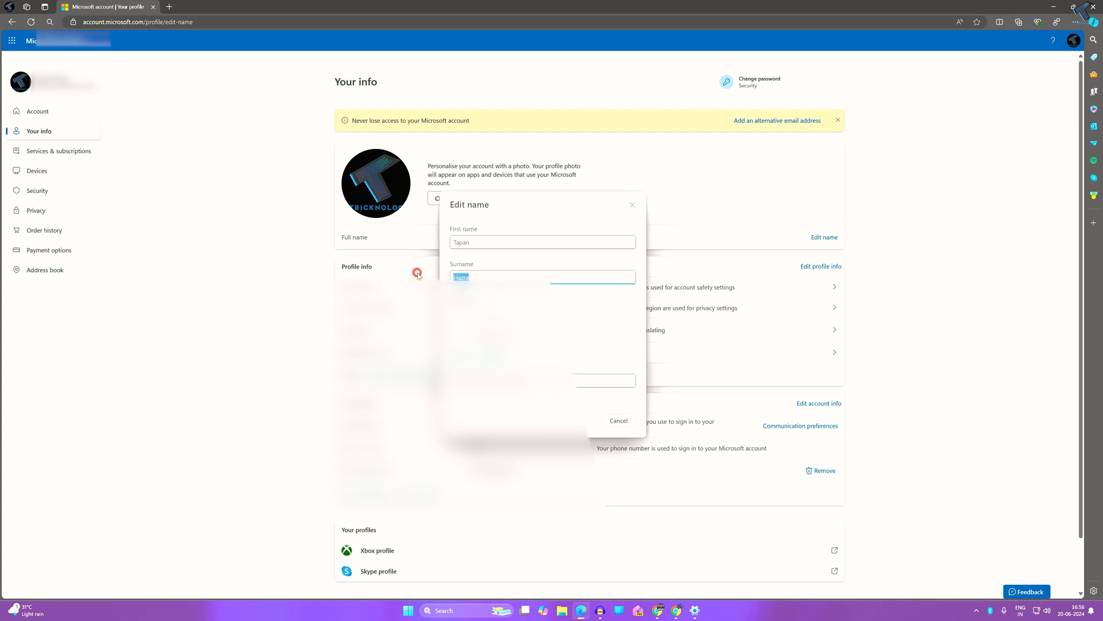
{"action": "mouse_move", "coordinate": [618, 422]}
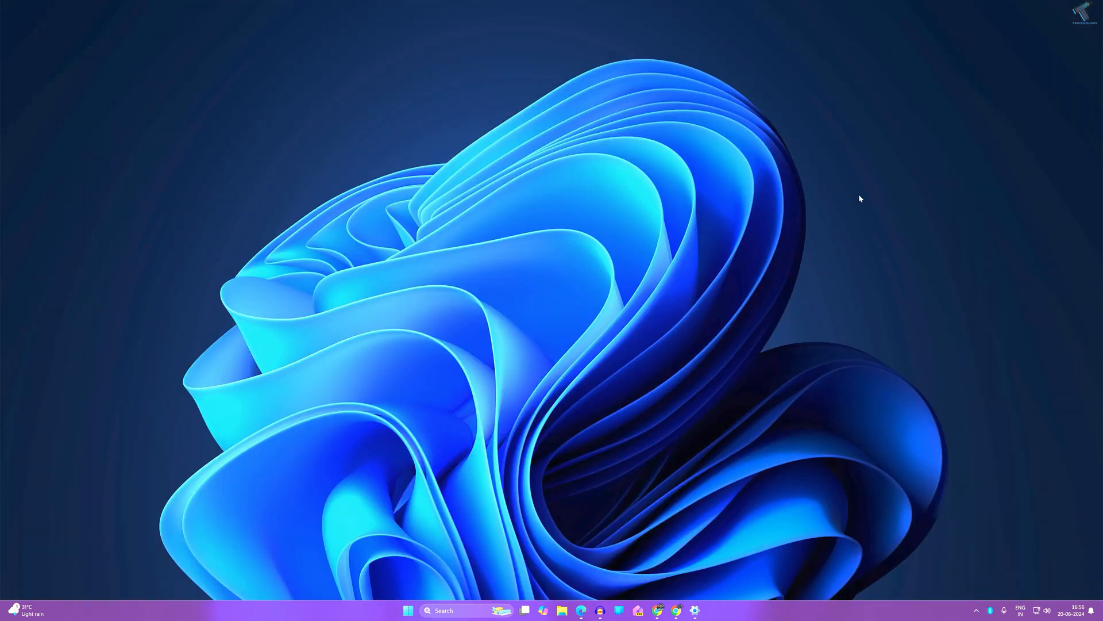
{"action": "mouse_move", "coordinate": [518, 476]}
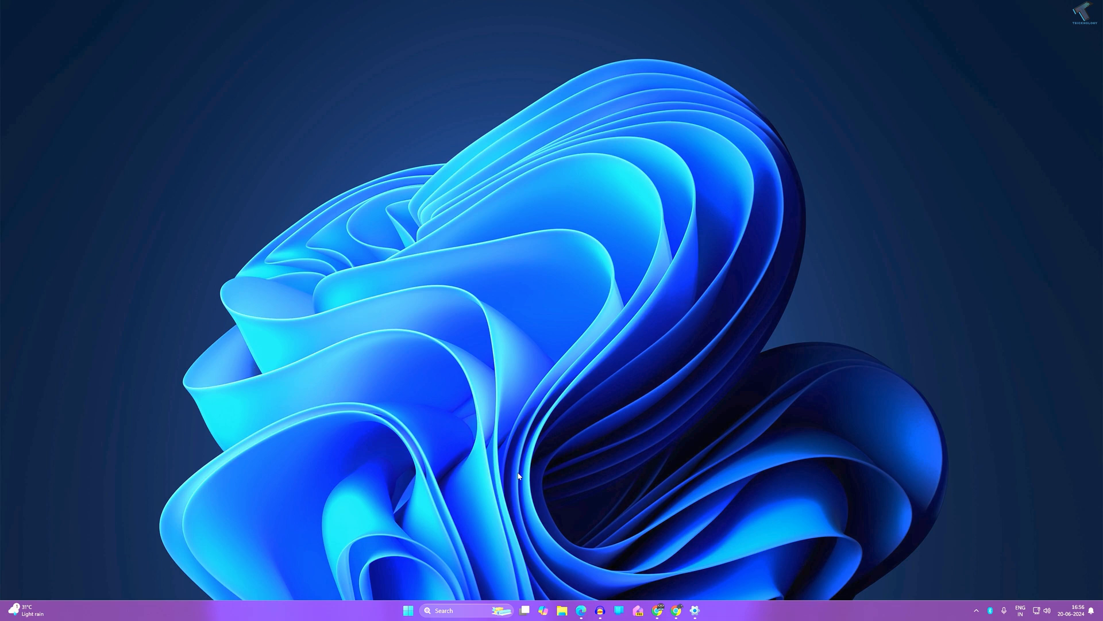
{"action": "mouse_move", "coordinate": [419, 614]}
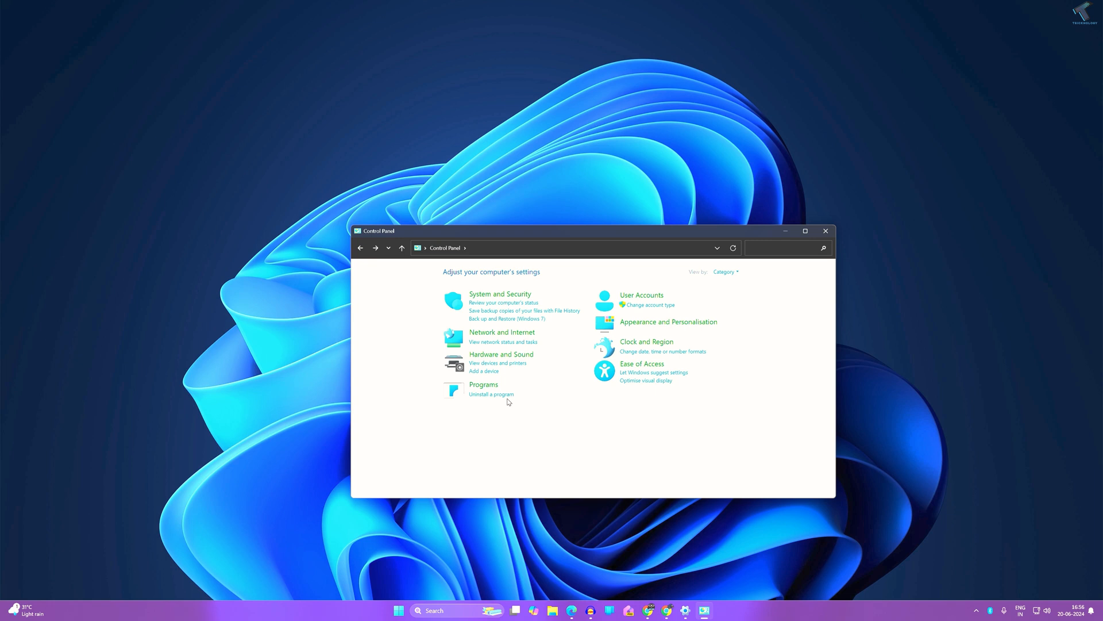
Reach the Manage Accounts page listing the PC's local user accounts via User Accounts.
{"action": "left_click", "coordinate": [641, 295]}
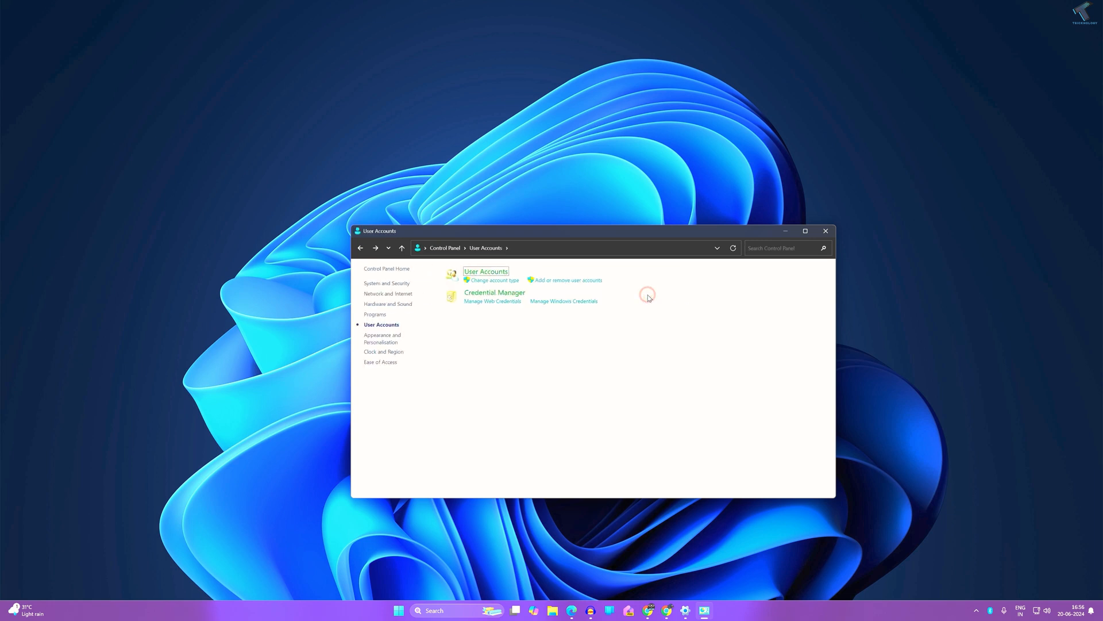
{"action": "left_click", "coordinate": [360, 248]}
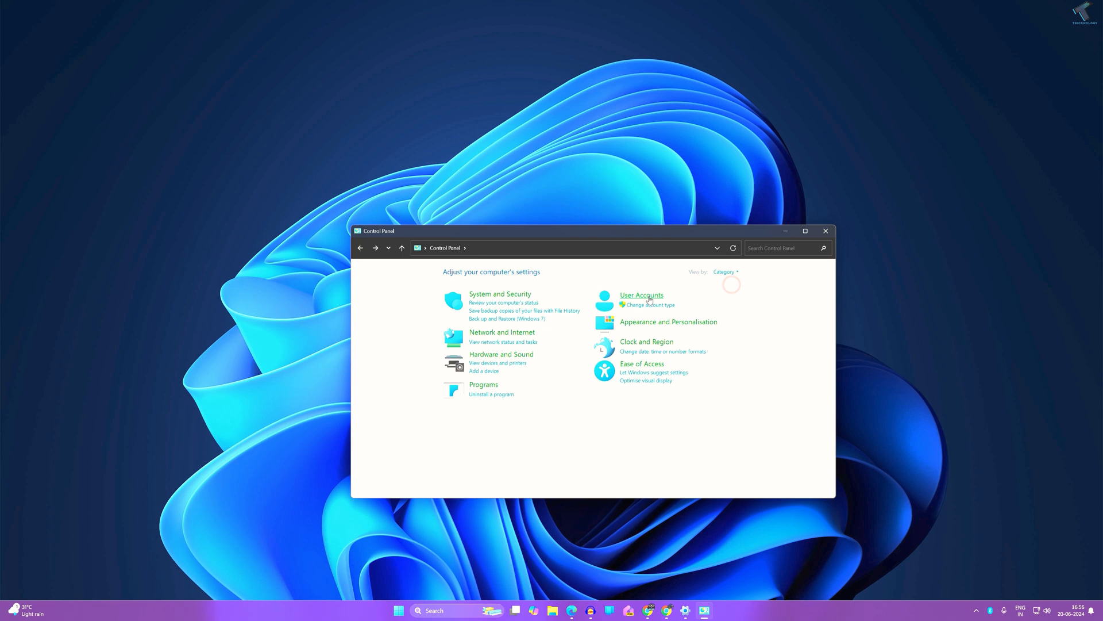
{"action": "left_click", "coordinate": [641, 295]}
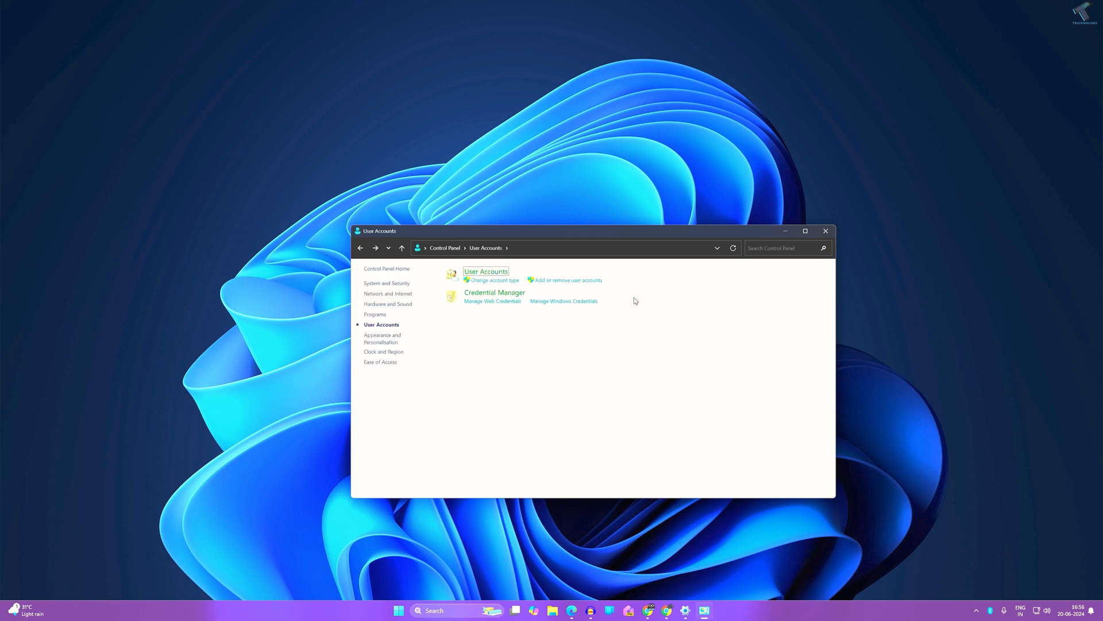
{"action": "mouse_move", "coordinate": [494, 281]}
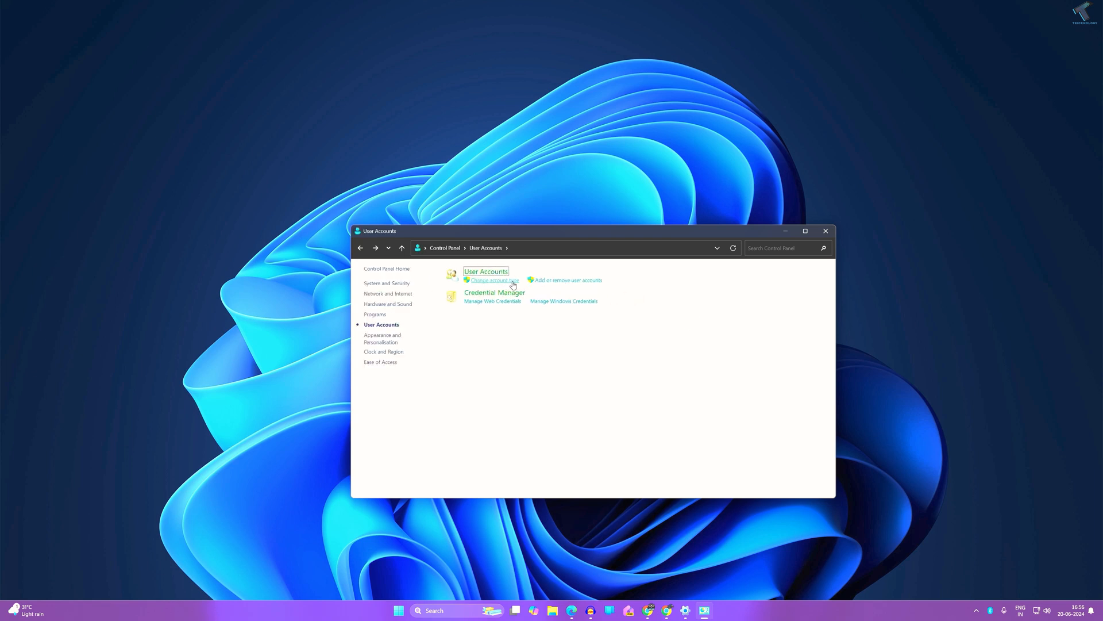
{"action": "left_click", "coordinate": [567, 280]}
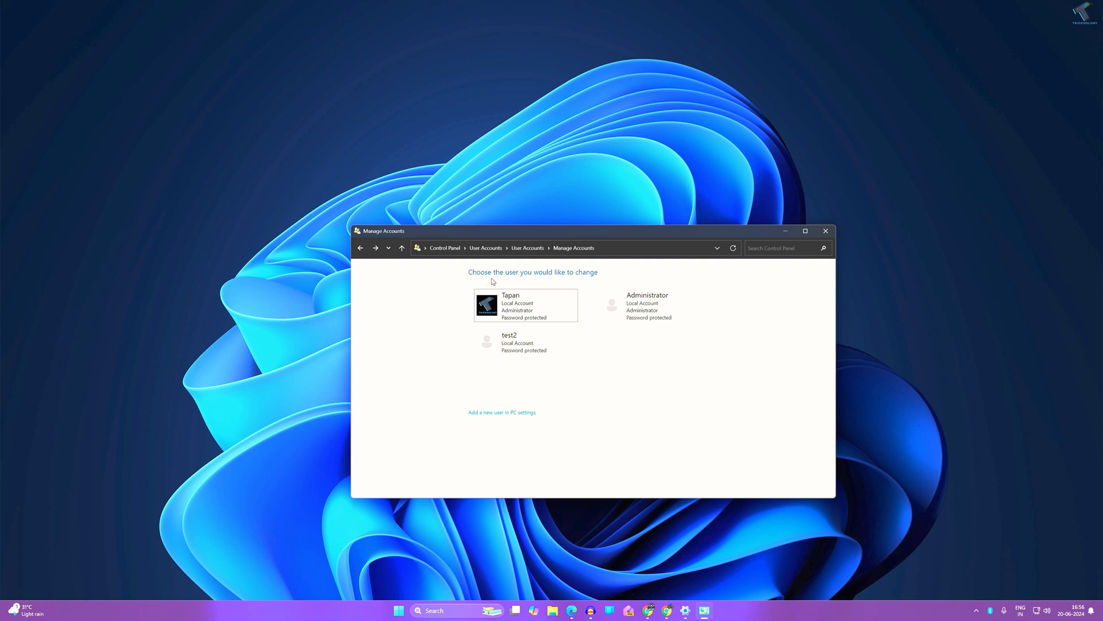
{"action": "mouse_move", "coordinate": [513, 352]}
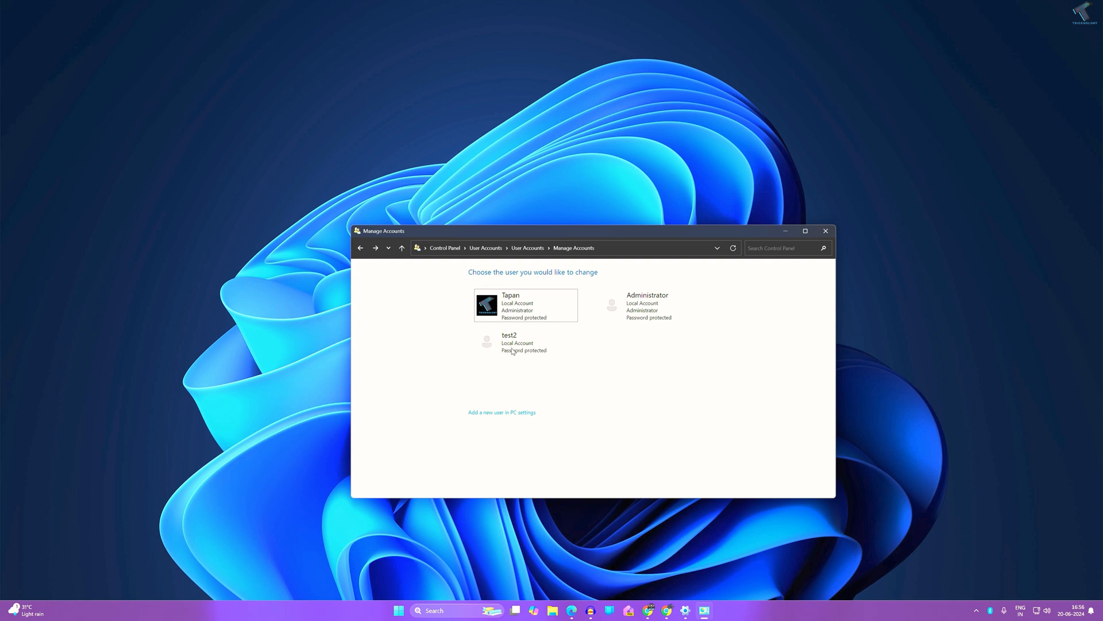
{"action": "mouse_move", "coordinate": [527, 351]}
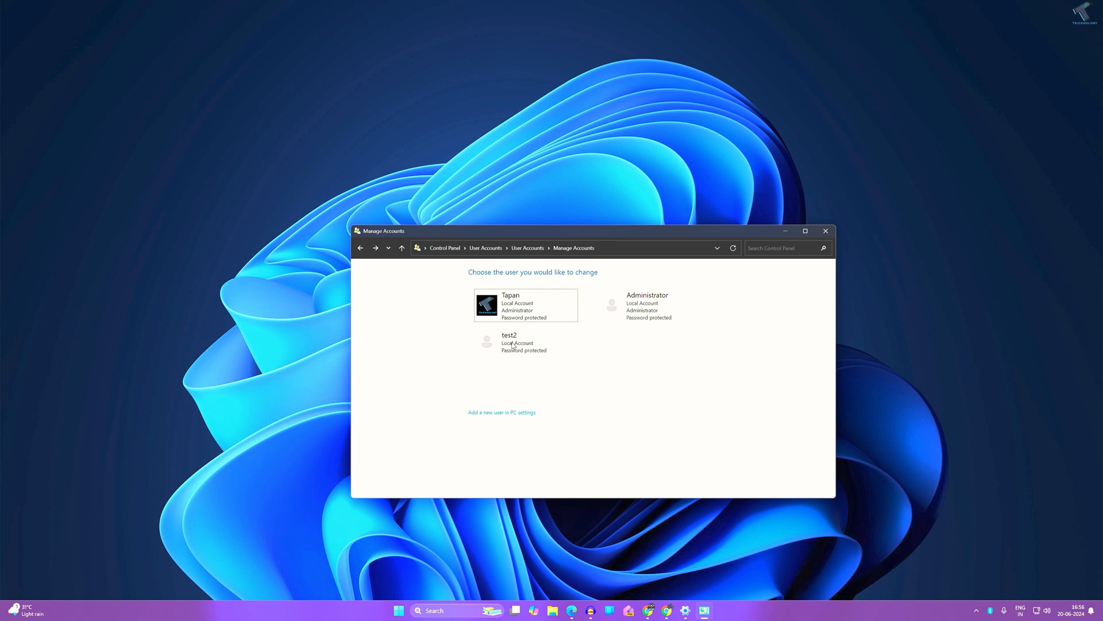
Select the test2 account and choose to change its account name.
{"action": "left_click", "coordinate": [509, 343]}
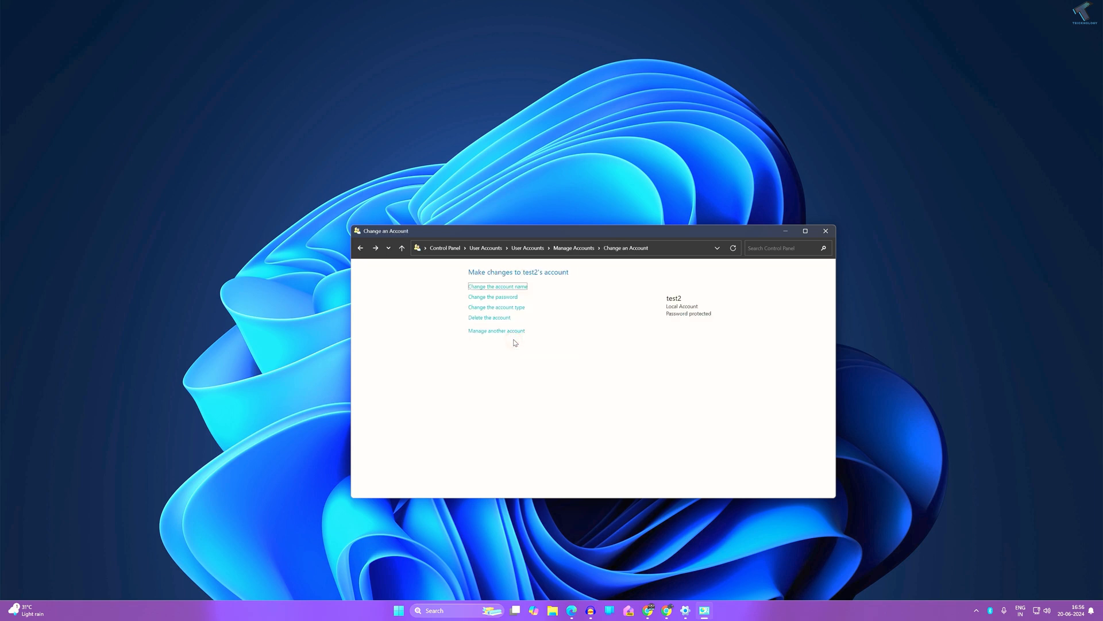
{"action": "mouse_move", "coordinate": [498, 287]}
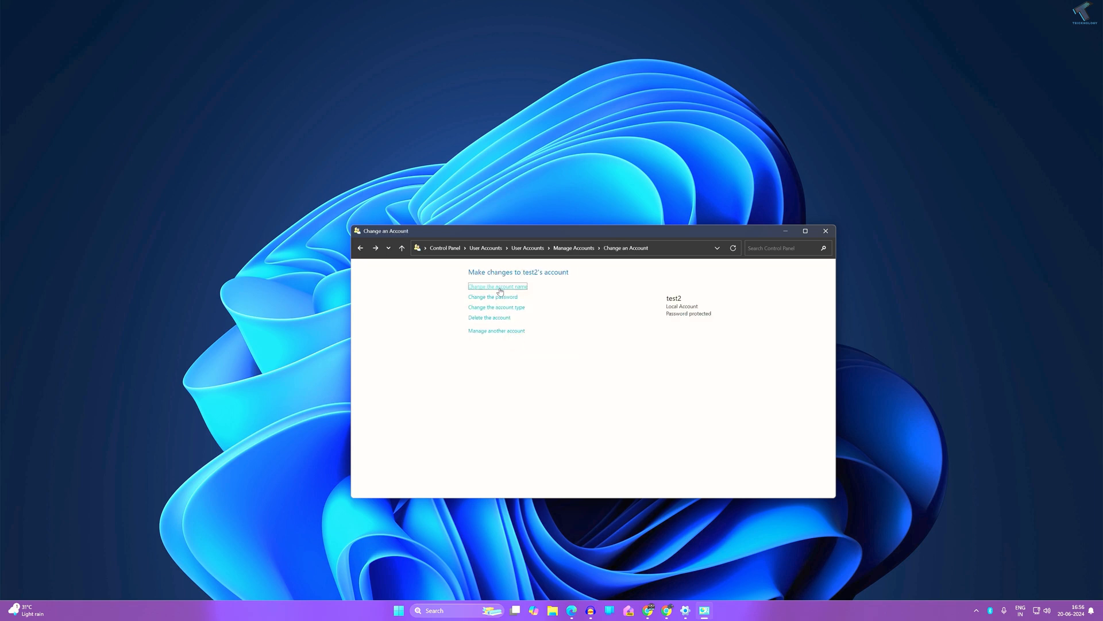
{"action": "left_click", "coordinate": [496, 286]}
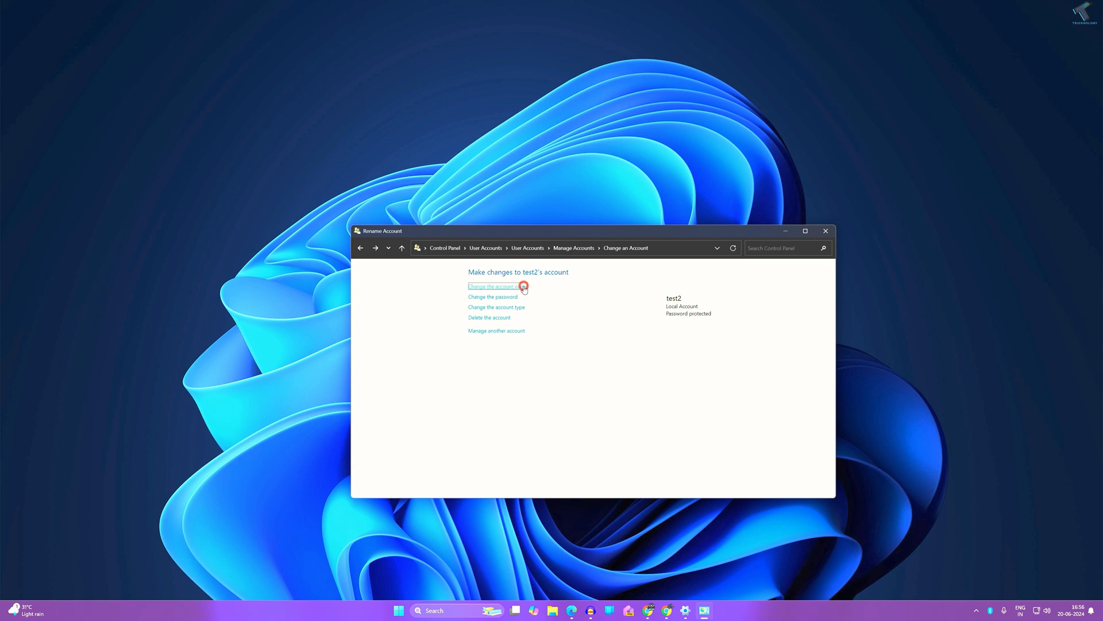
Enter the new name 'test' and confirm, renaming test2 to test.
{"action": "left_click", "coordinate": [494, 286]}
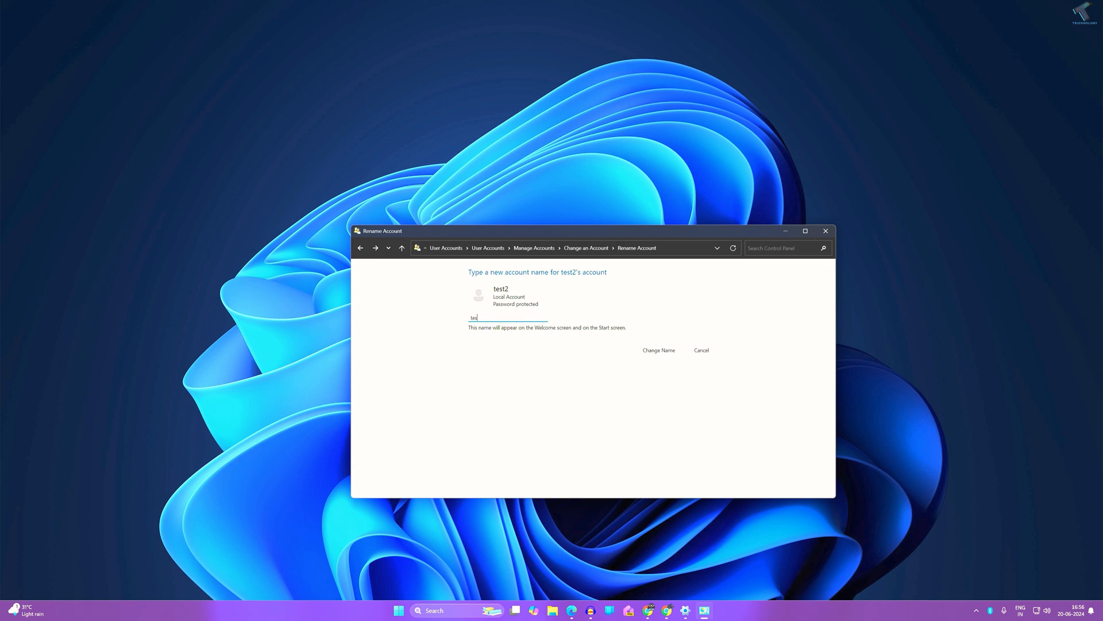
{"action": "left_click", "coordinate": [658, 349]}
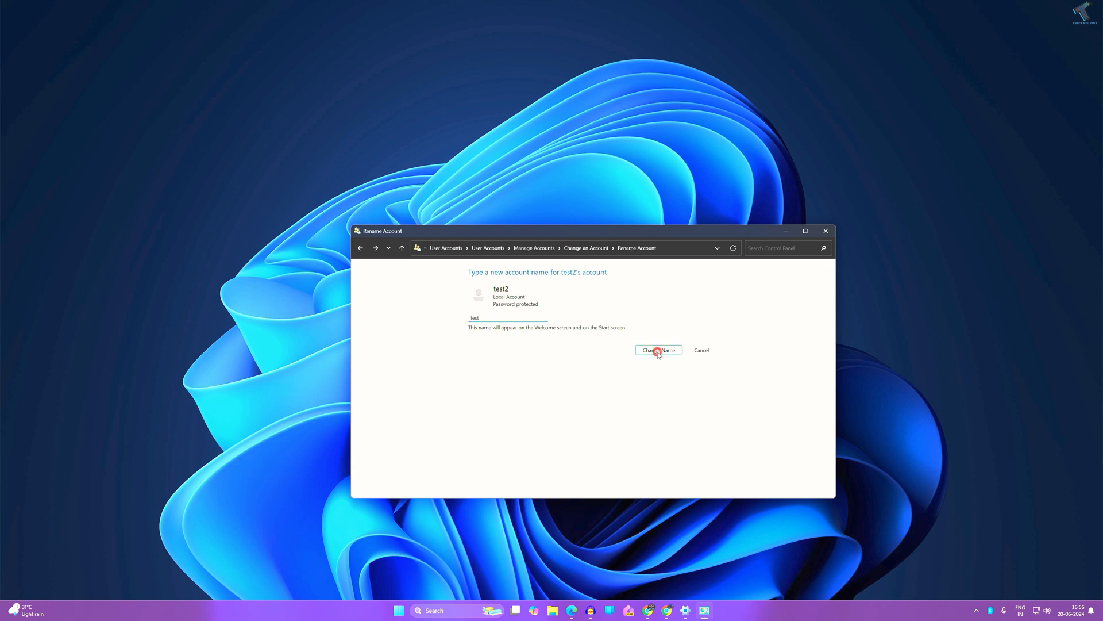
{"action": "left_click", "coordinate": [657, 350]}
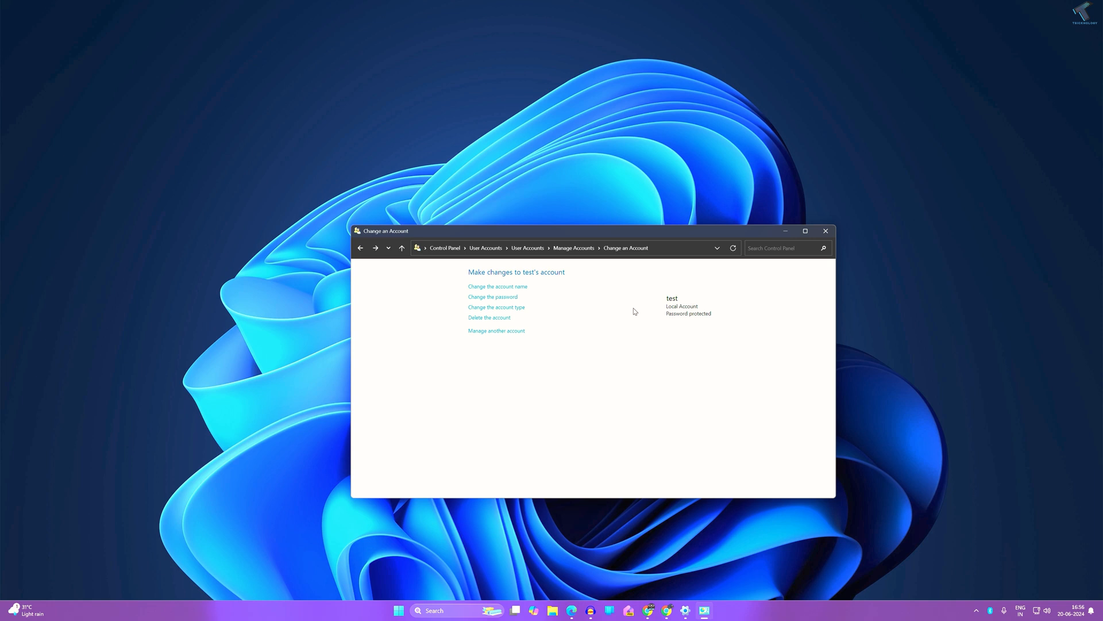